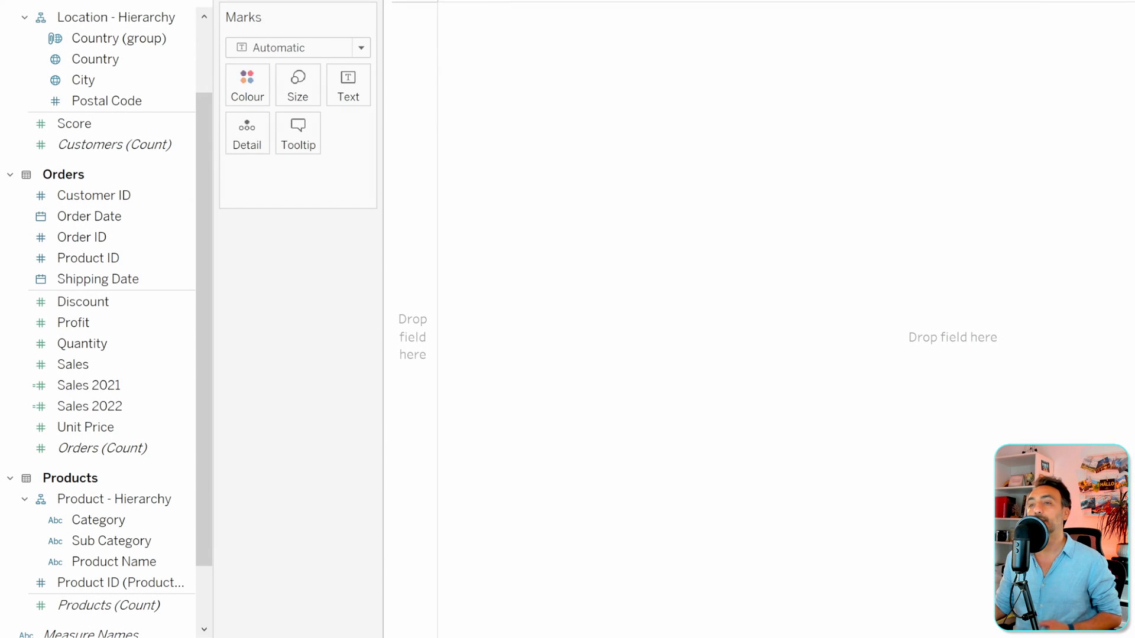
Step: Start creating bins from the Quantity field, proposing Quantity (bin) with size 1.66
click(81, 343)
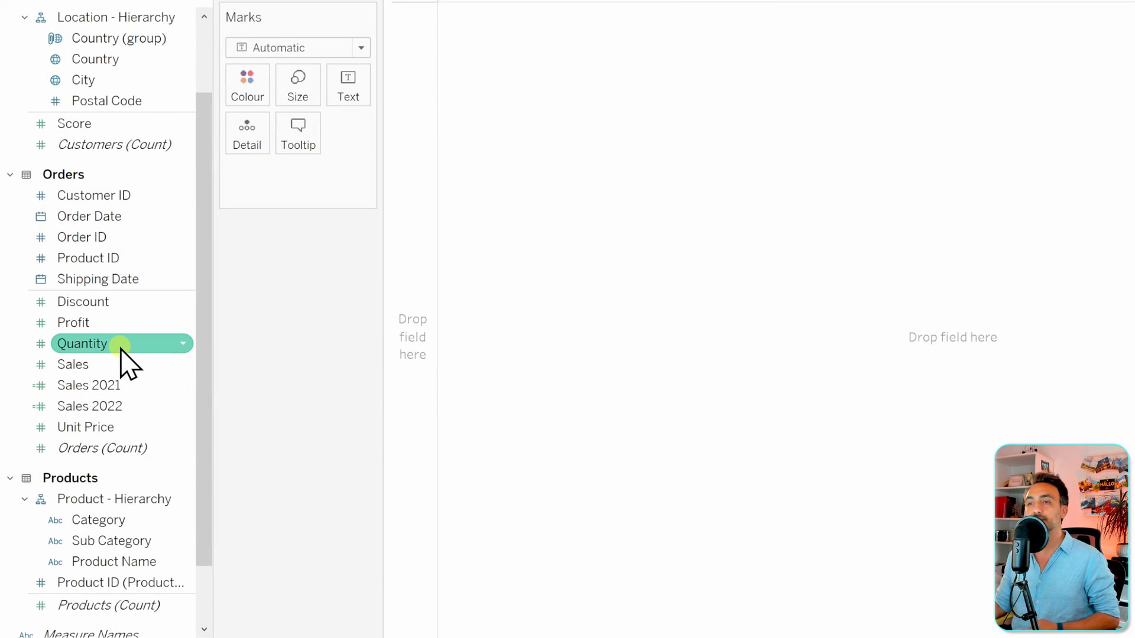
right_click(82, 343)
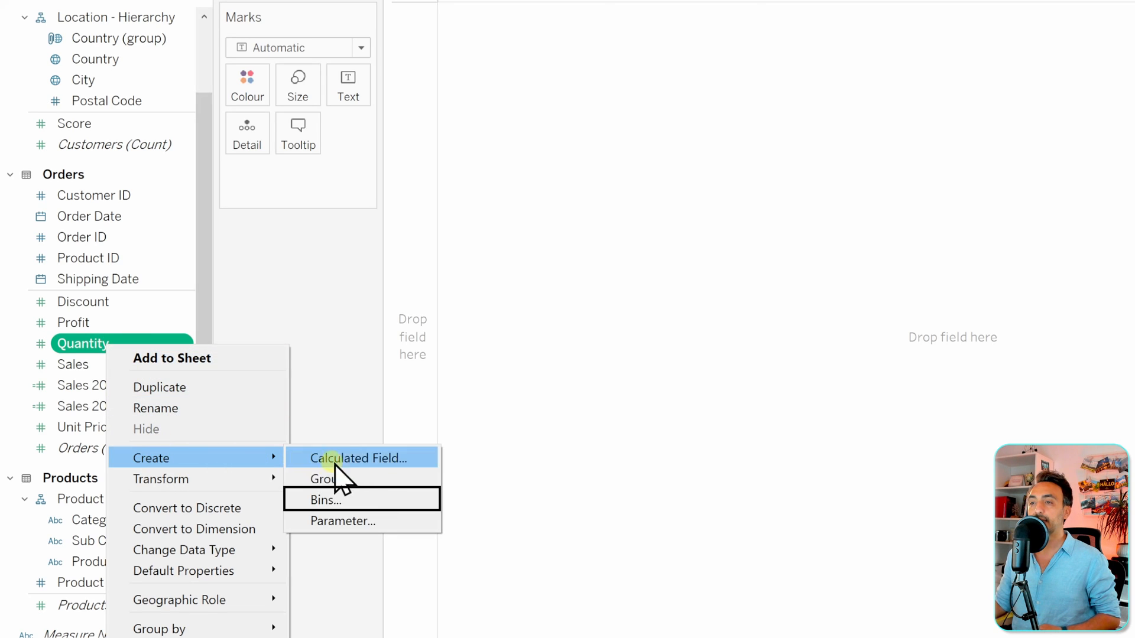
click(327, 499)
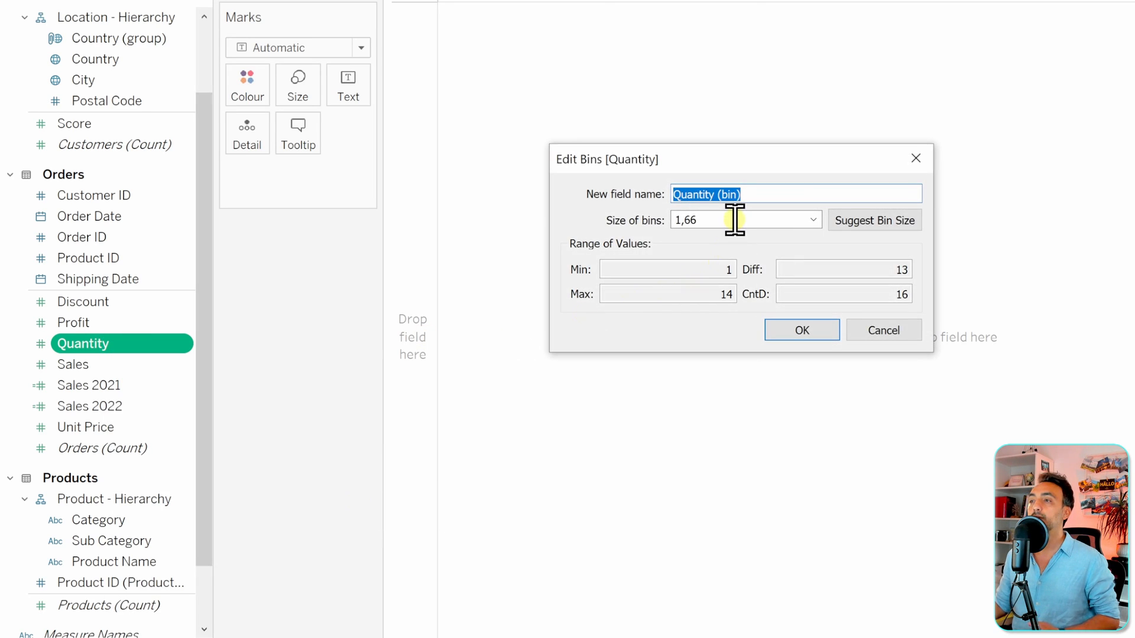
mouse_move(821, 253)
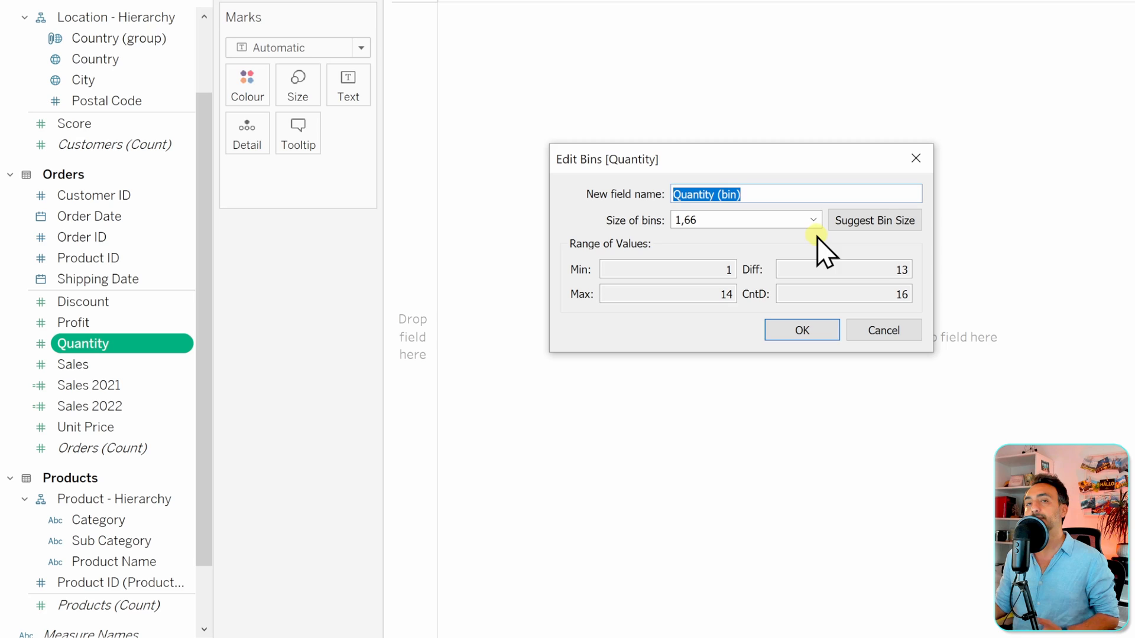
mouse_move(802, 330)
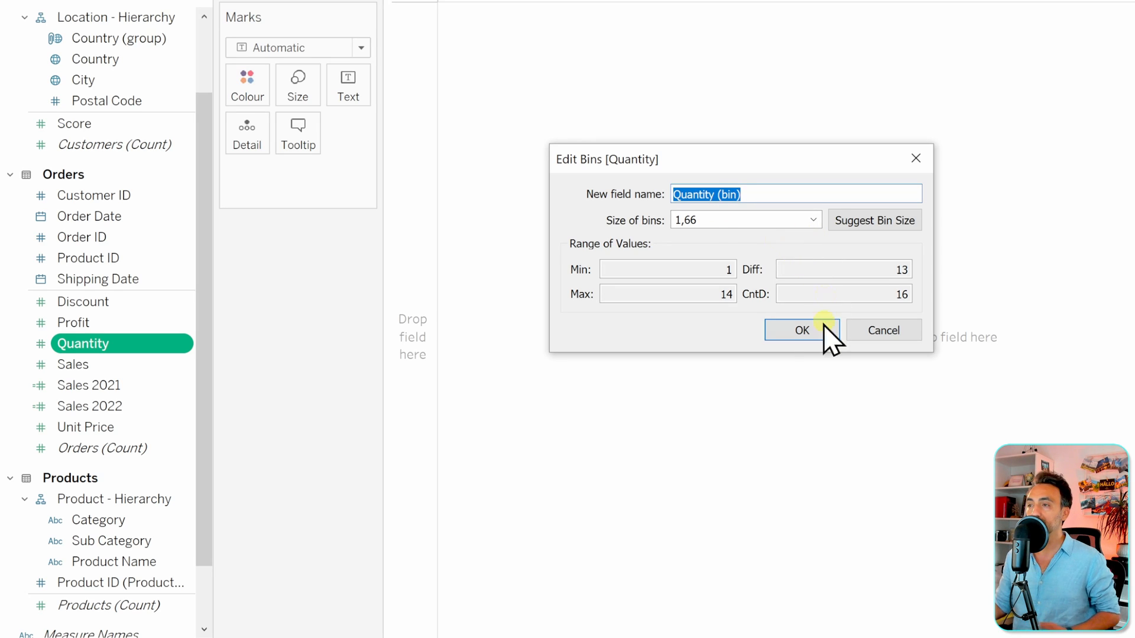
Step: Accept Quantity (bin), place it on Columns with SUM(Quantity) on Rows, and make the bins continuous
click(800, 330)
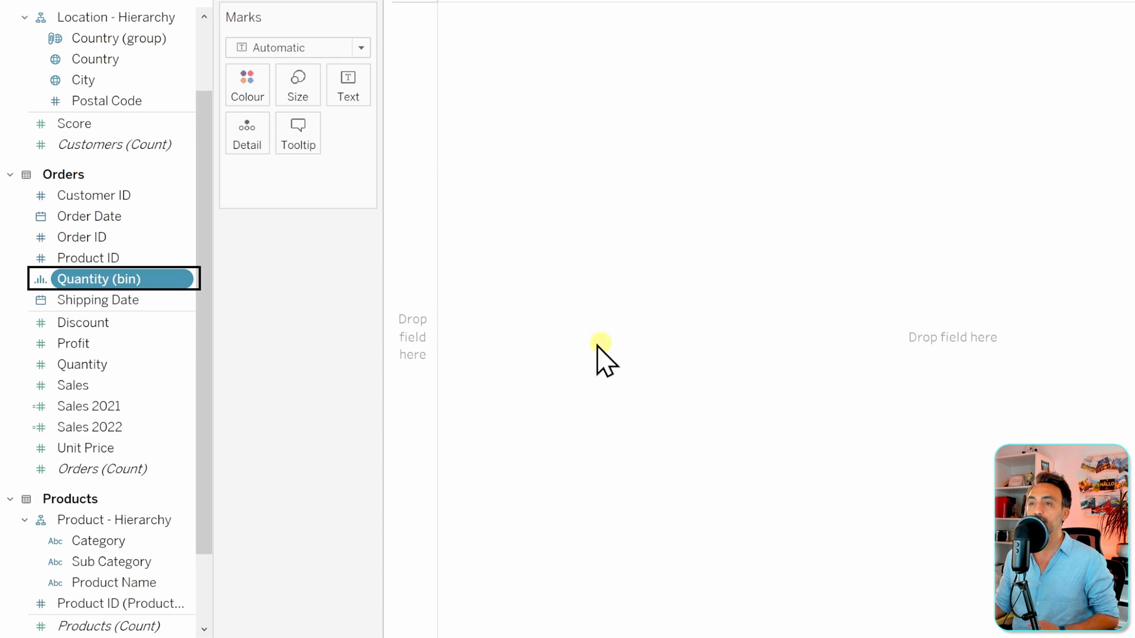
mouse_move(152, 279)
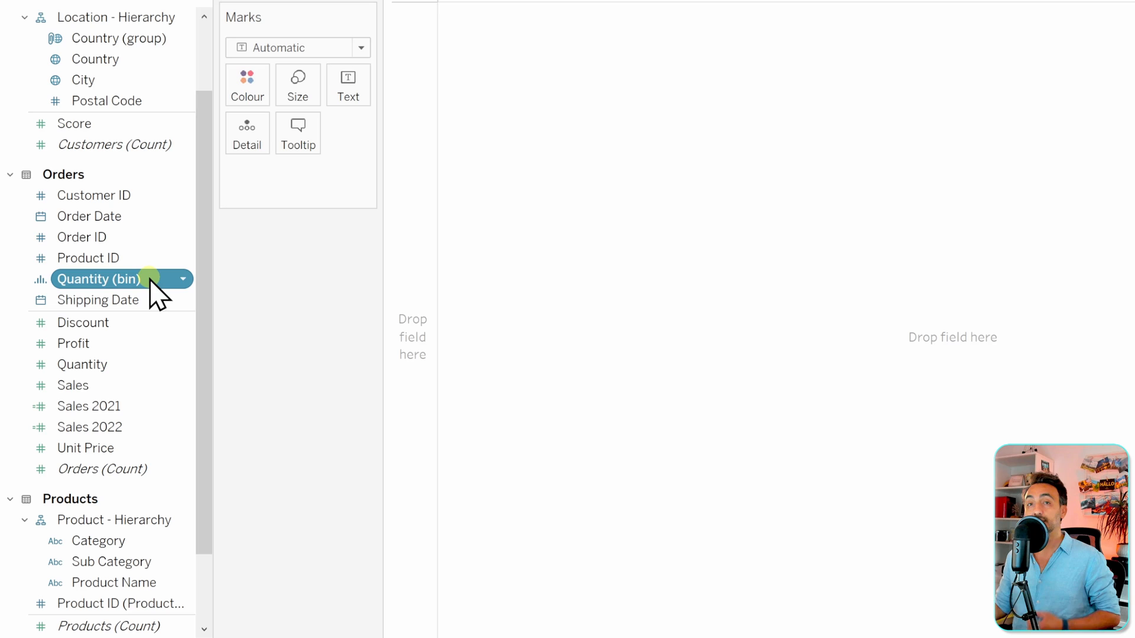
mouse_move(133, 293)
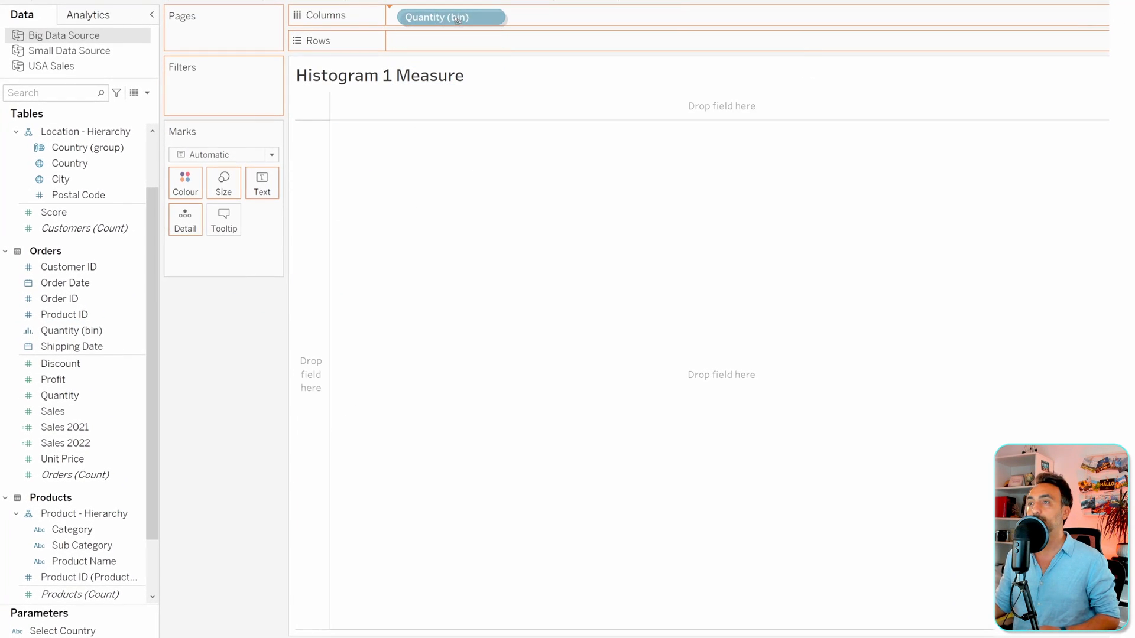
click(447, 16)
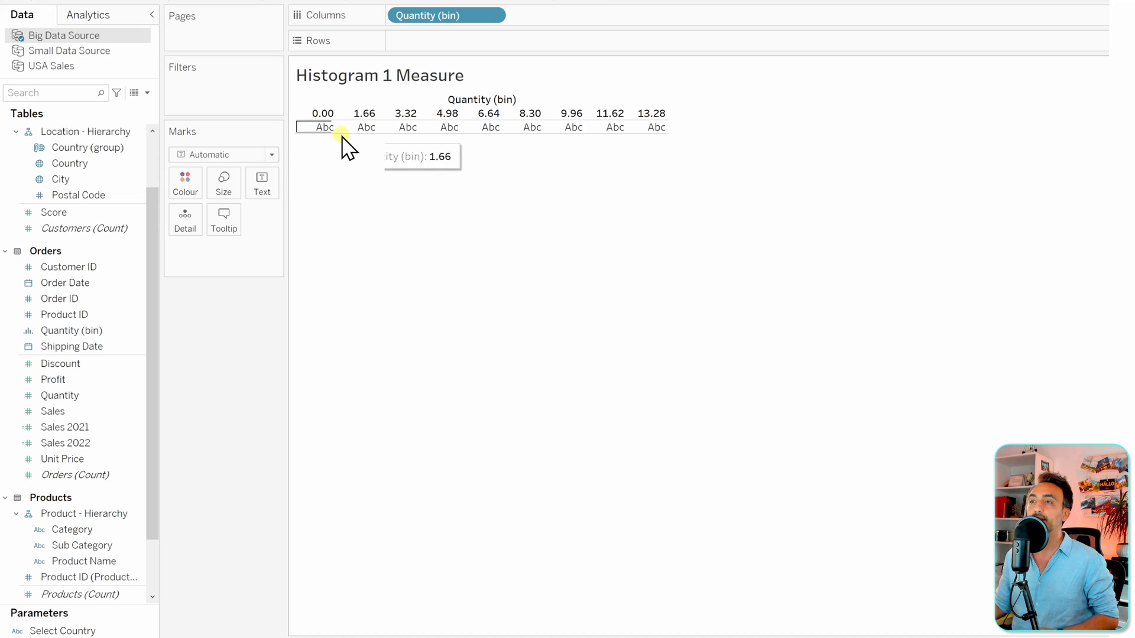
mouse_move(395, 235)
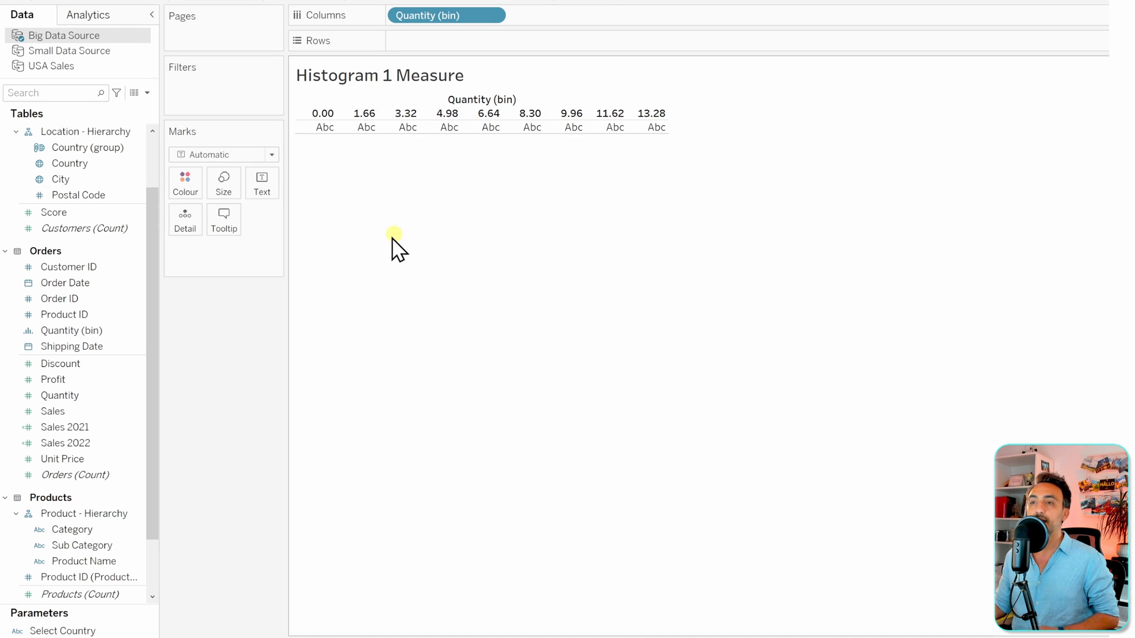
click(60, 395)
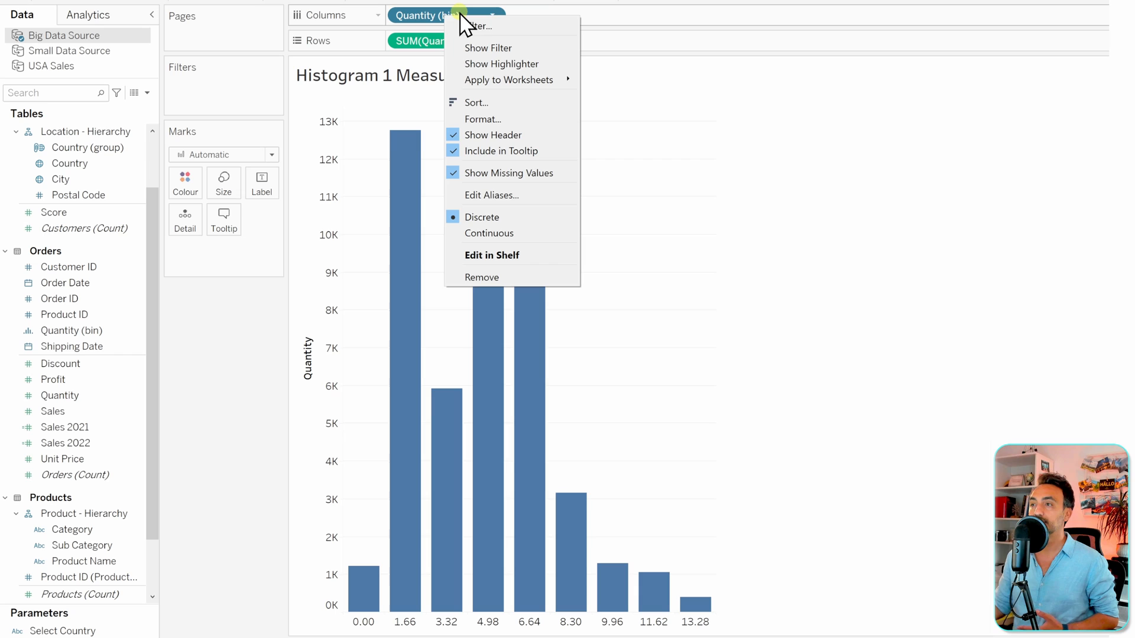
click(481, 216)
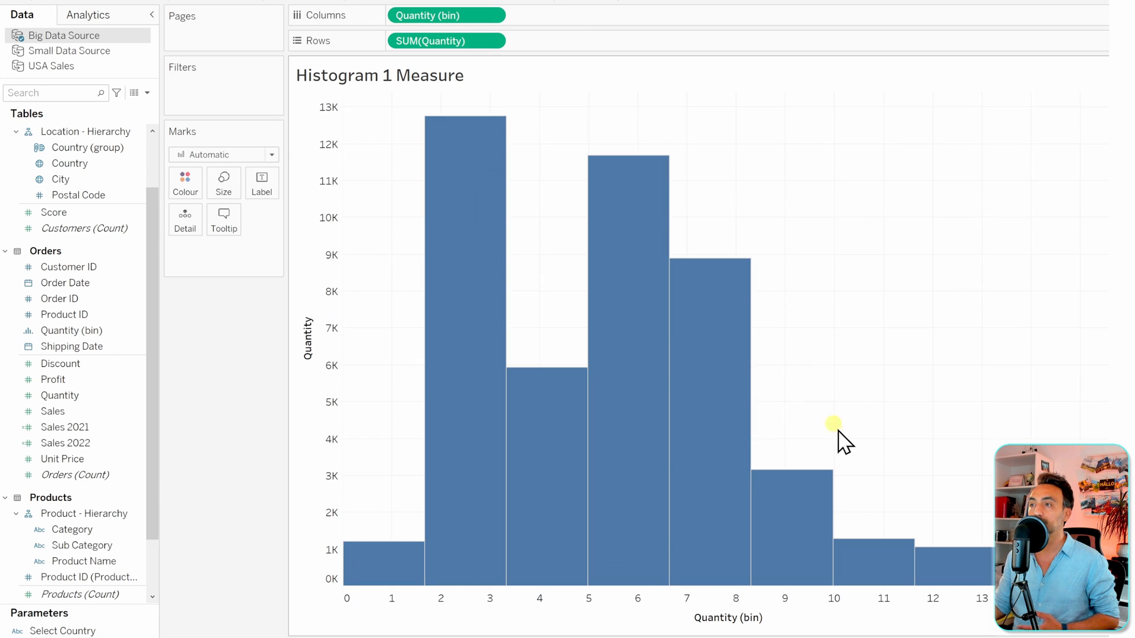
mouse_move(408, 154)
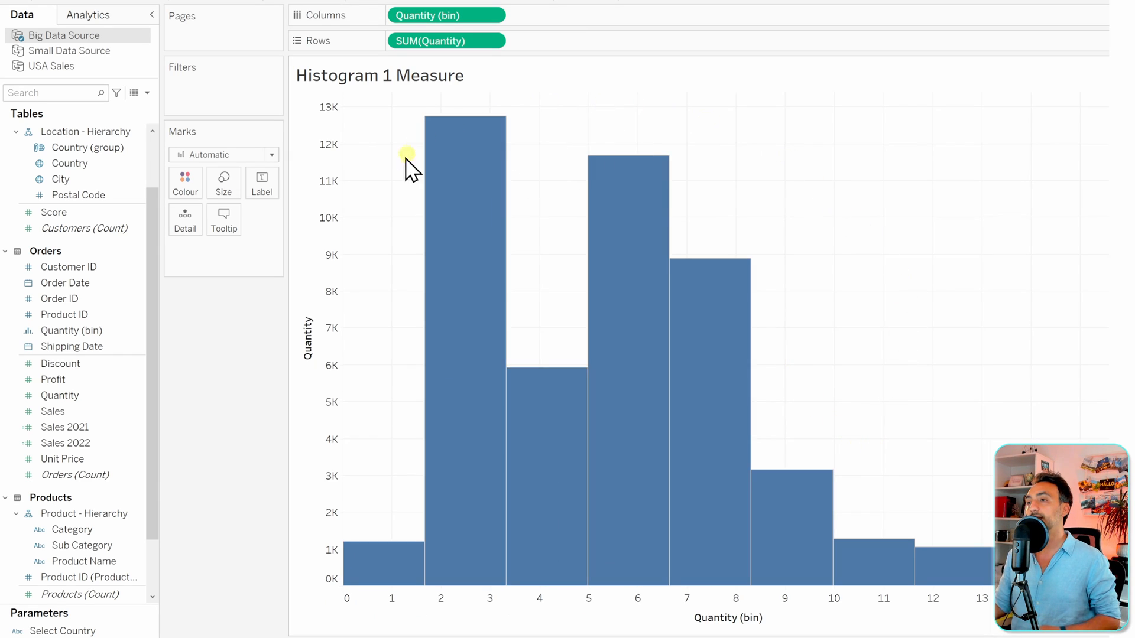
mouse_move(887, 375)
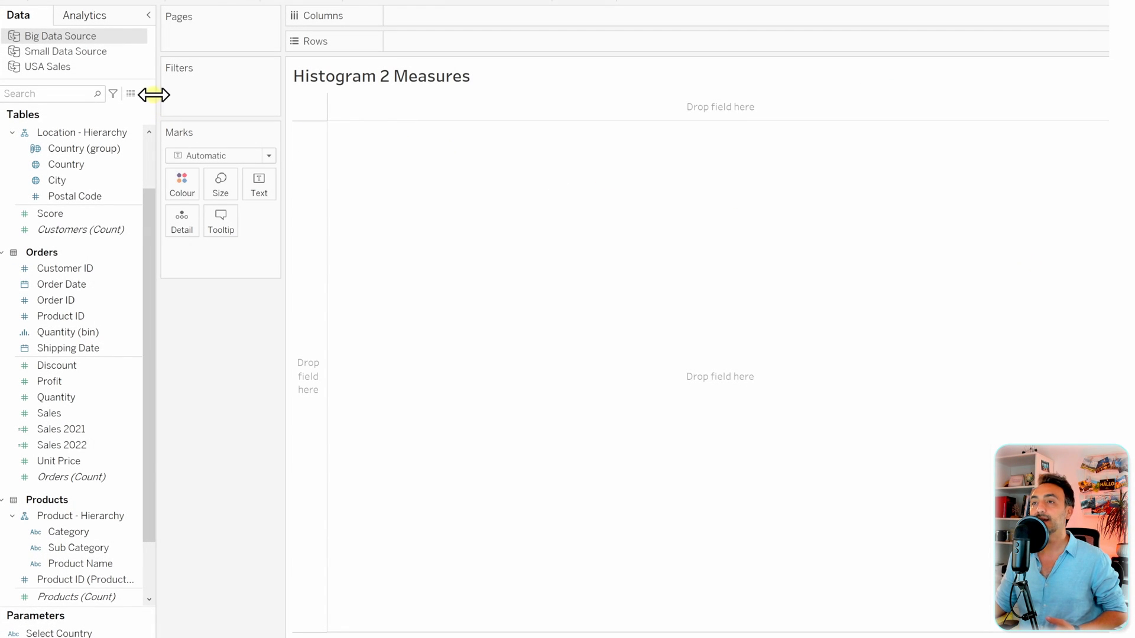
Step: Start a new calculated field named 'Nr of Orders per Customer'
click(132, 93)
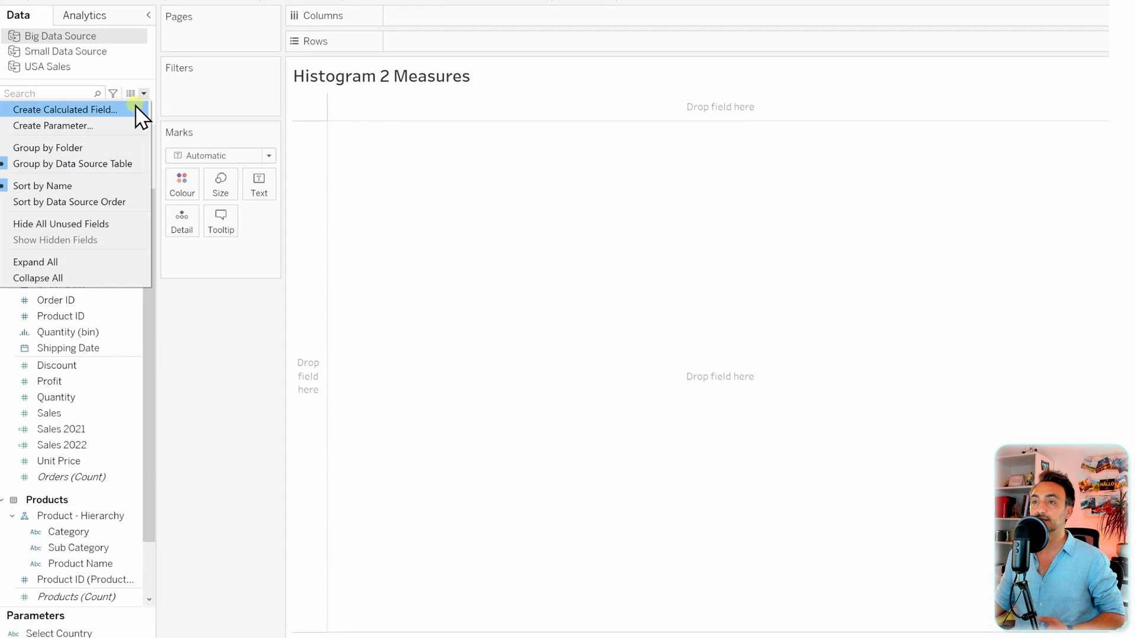
click(65, 108)
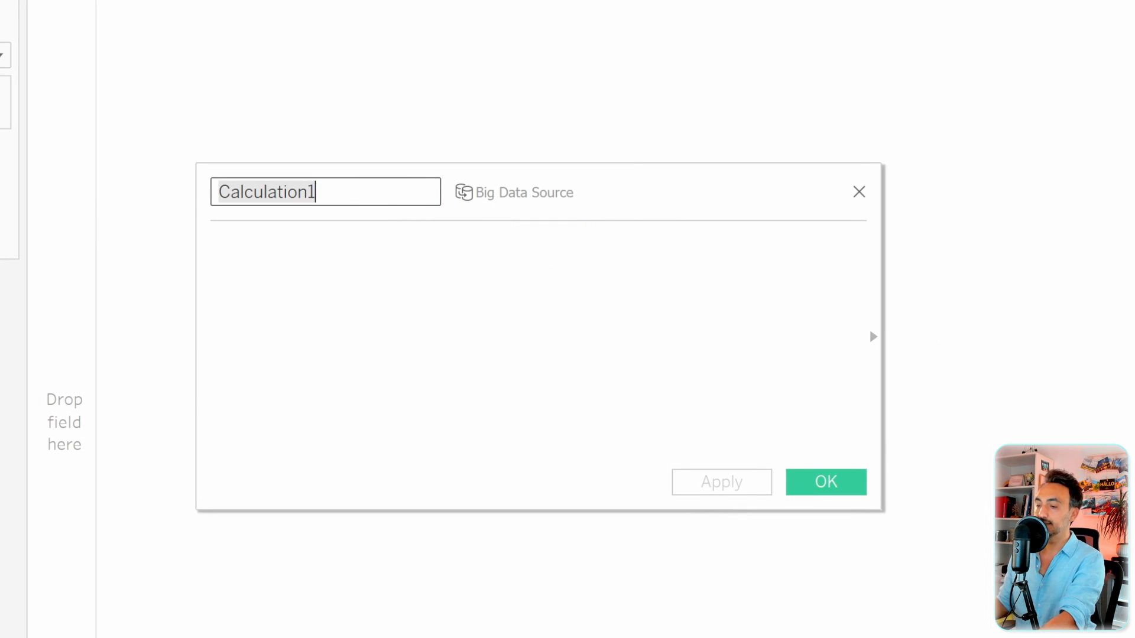
text(Nr of)
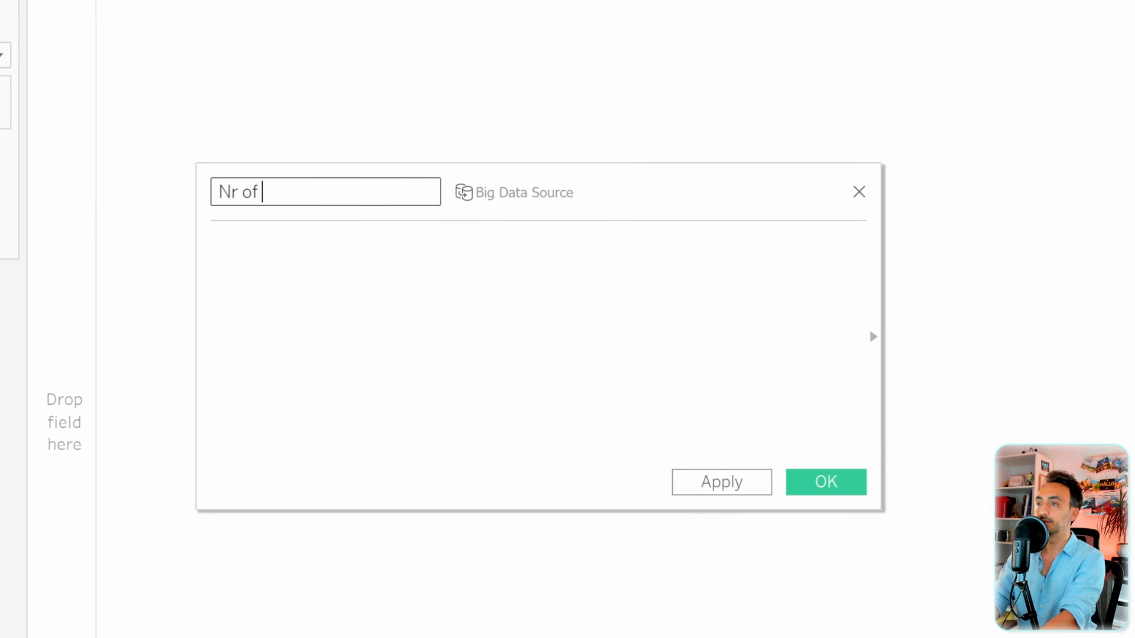
text(Orders per C)
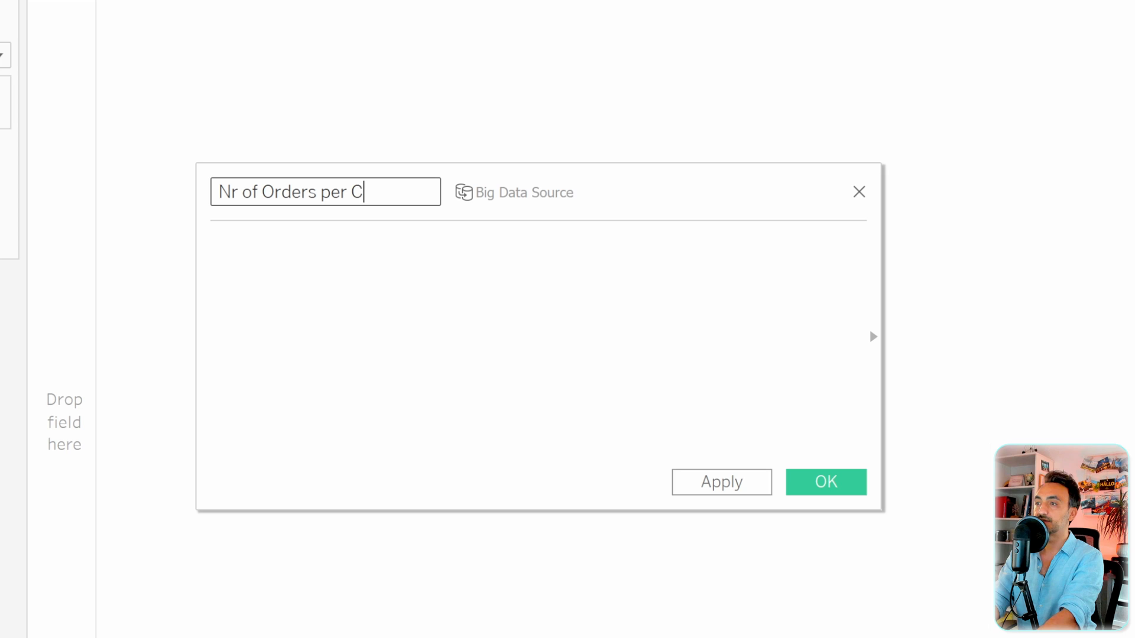
text(ustomer)
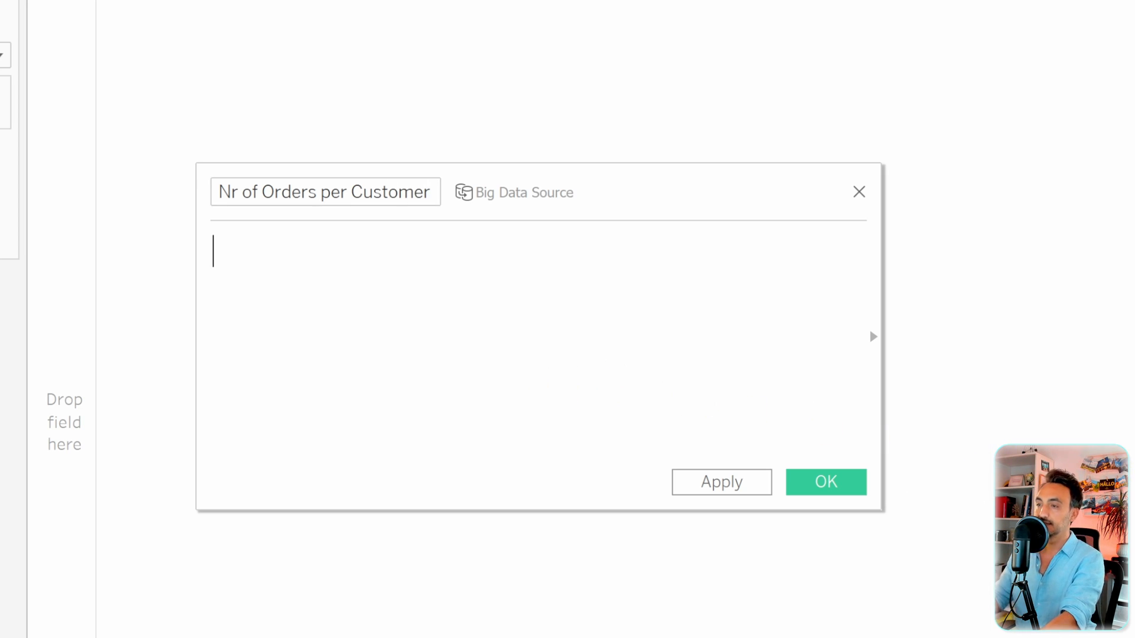
Step: Define it as { FIXED [Customer ID] : COUNT([Order ID]) } and save the field
text(FIX)
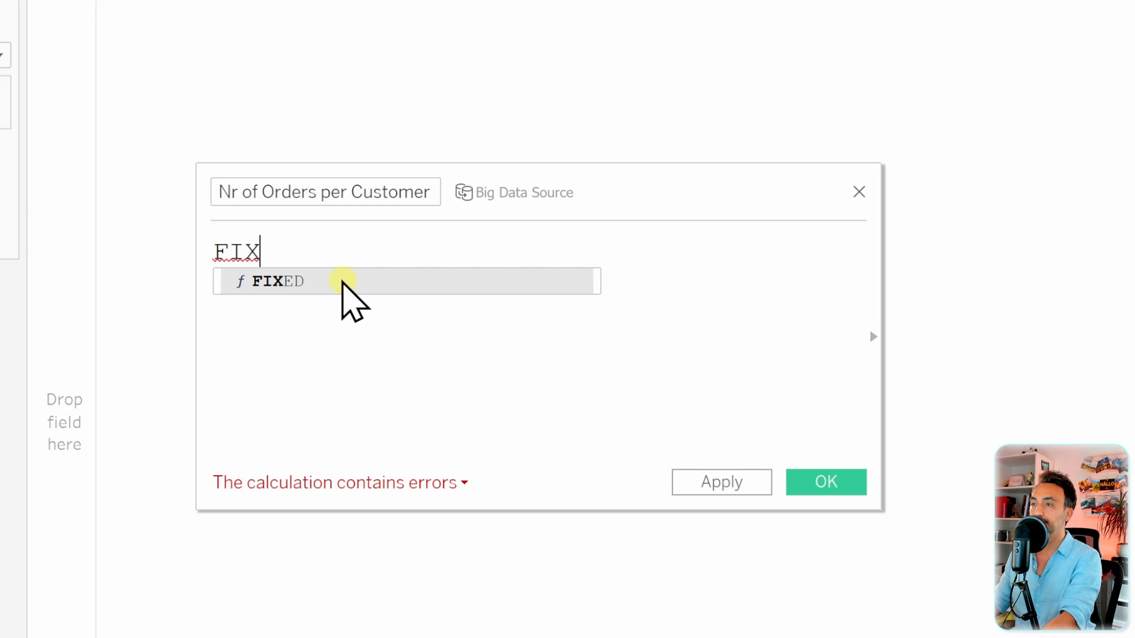
click(271, 281)
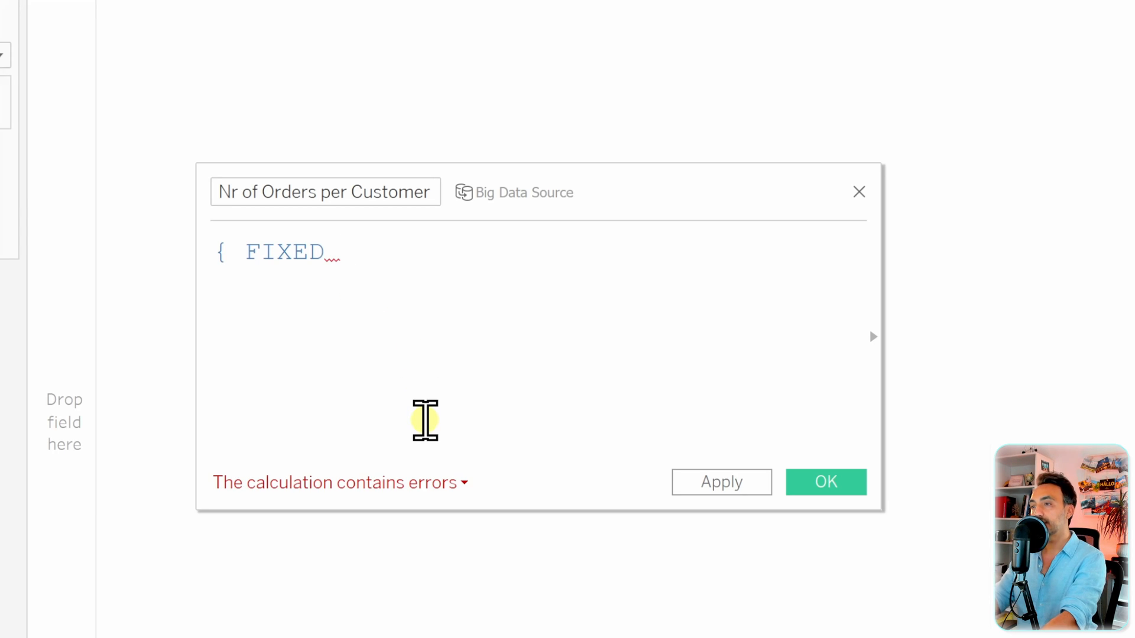
click(337, 252)
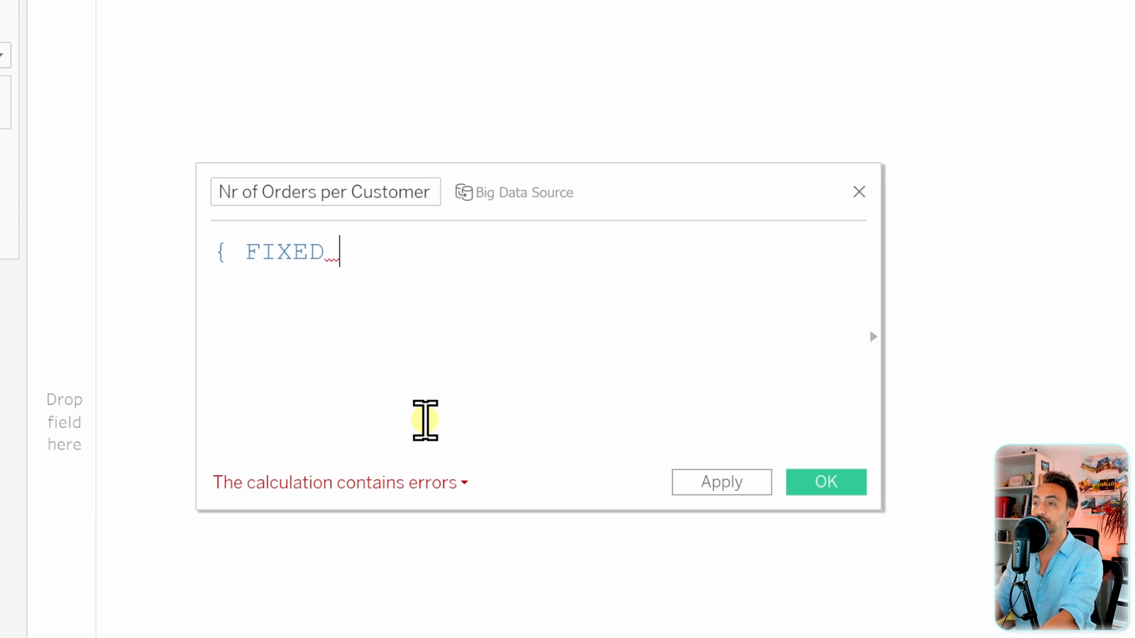
text(cus)
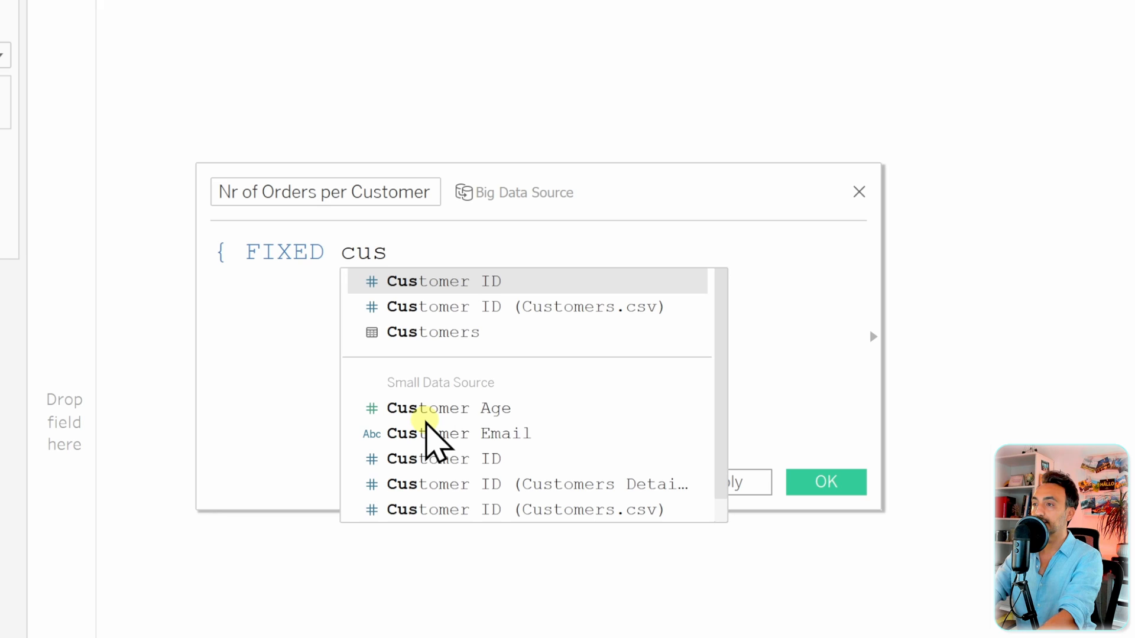
click(428, 281)
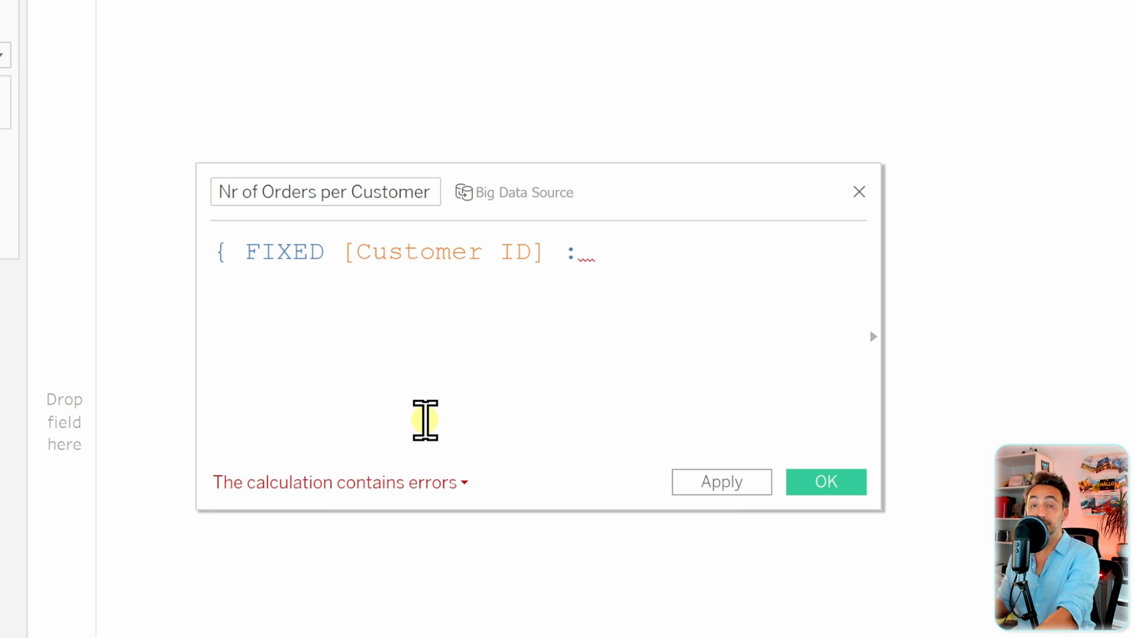
text(COUNT()
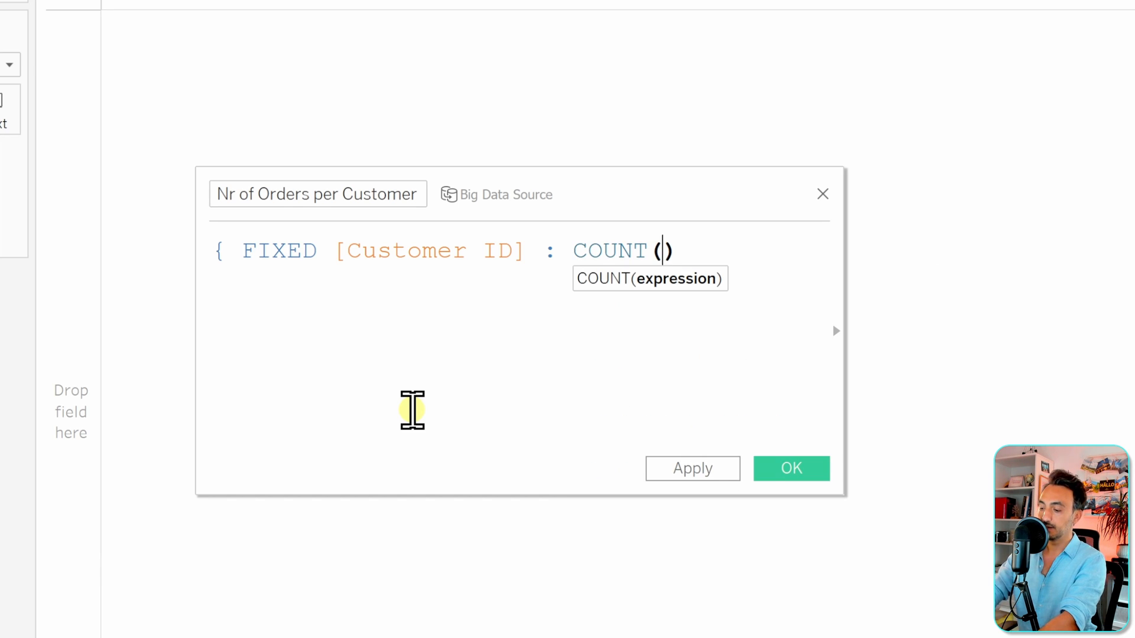
text([Order ID])
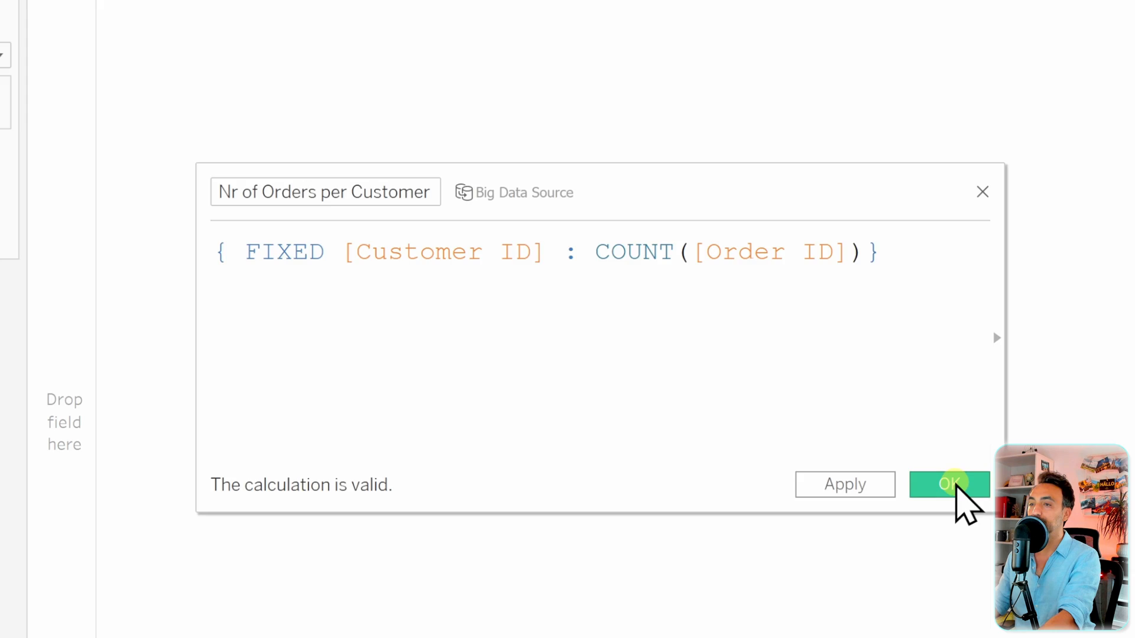
click(949, 485)
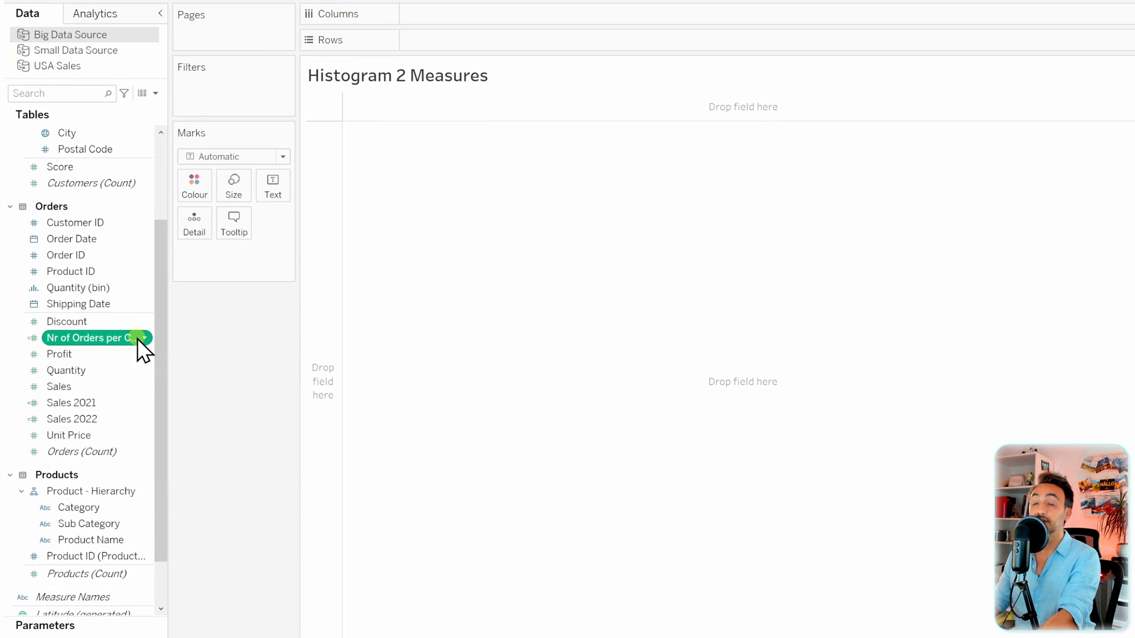
mouse_move(94, 338)
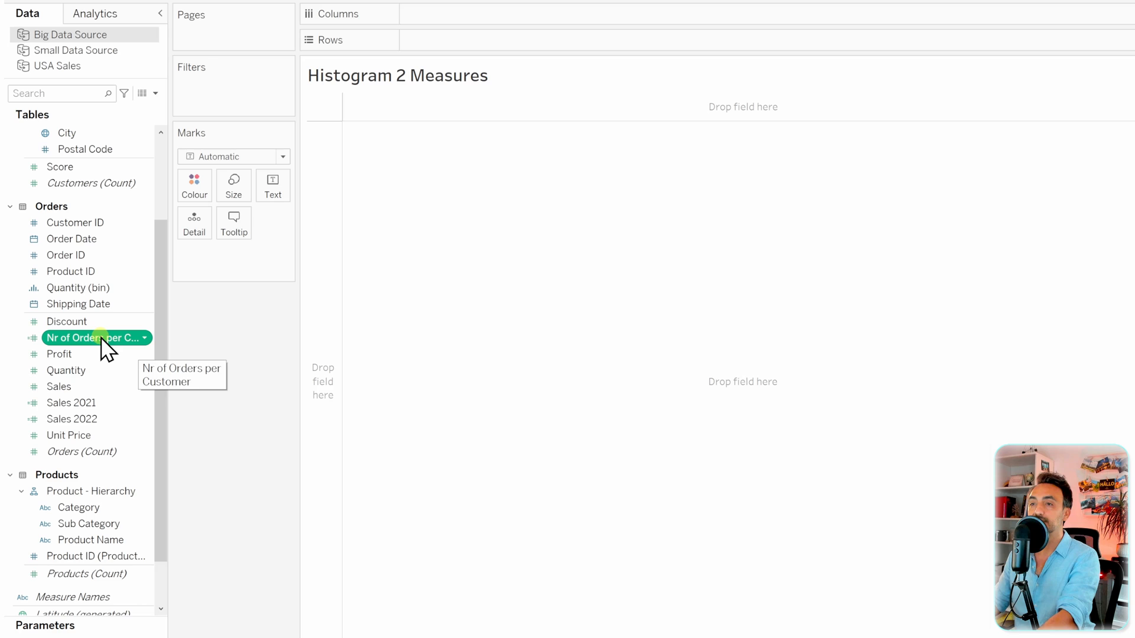
Step: Convert Nr of Orders per Customer to a dimension and lay its values out as column headers
right_click(94, 338)
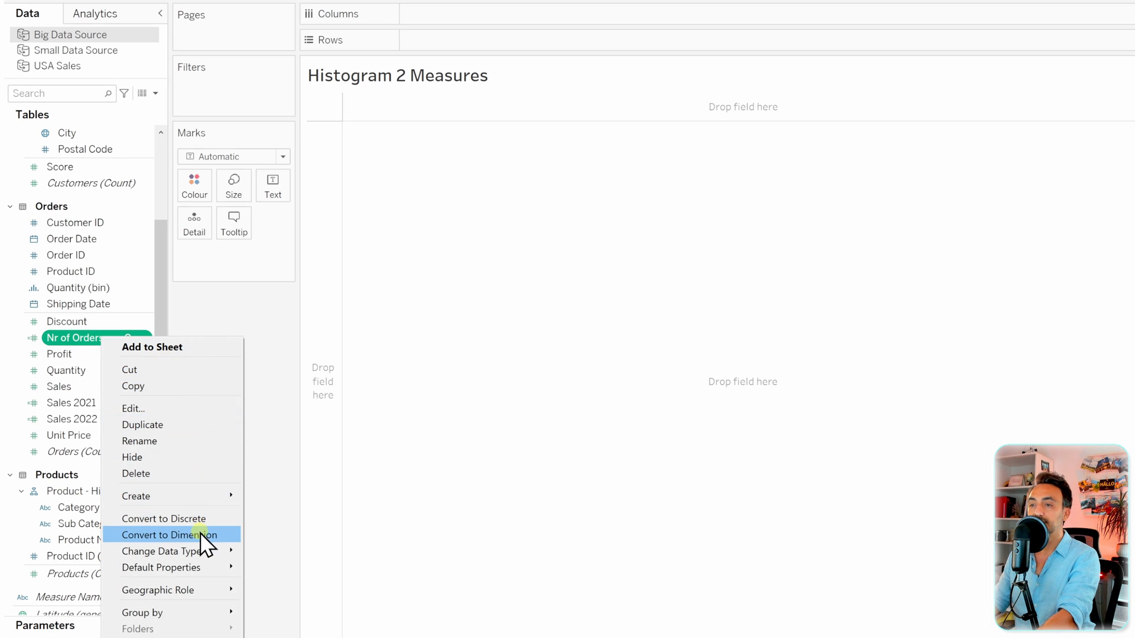
click(167, 534)
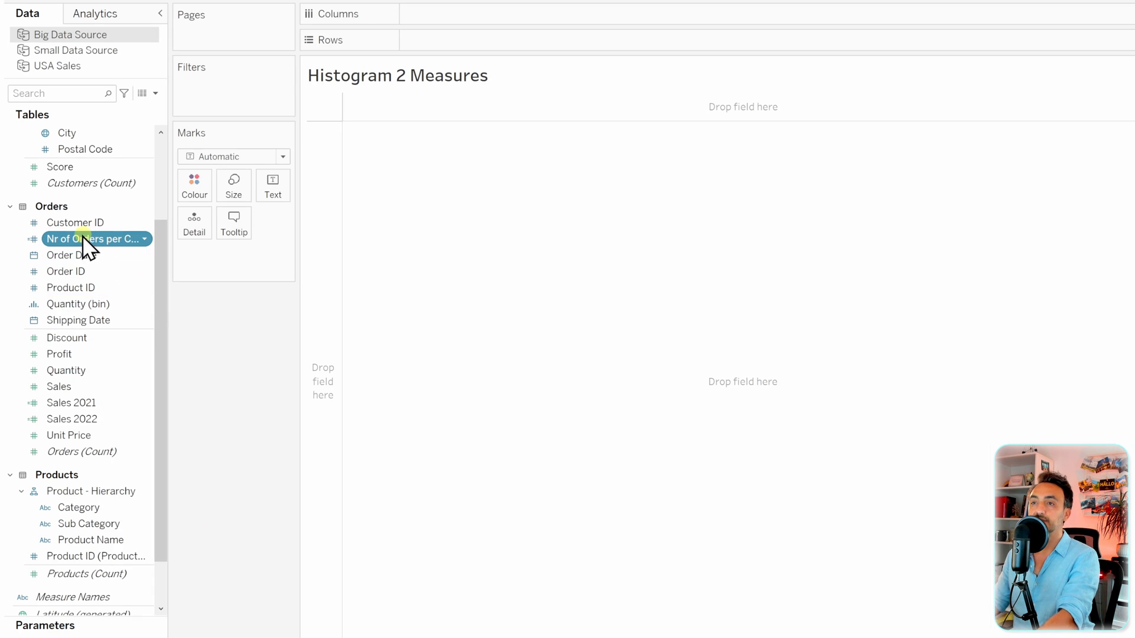
drag(94, 238, 461, 13)
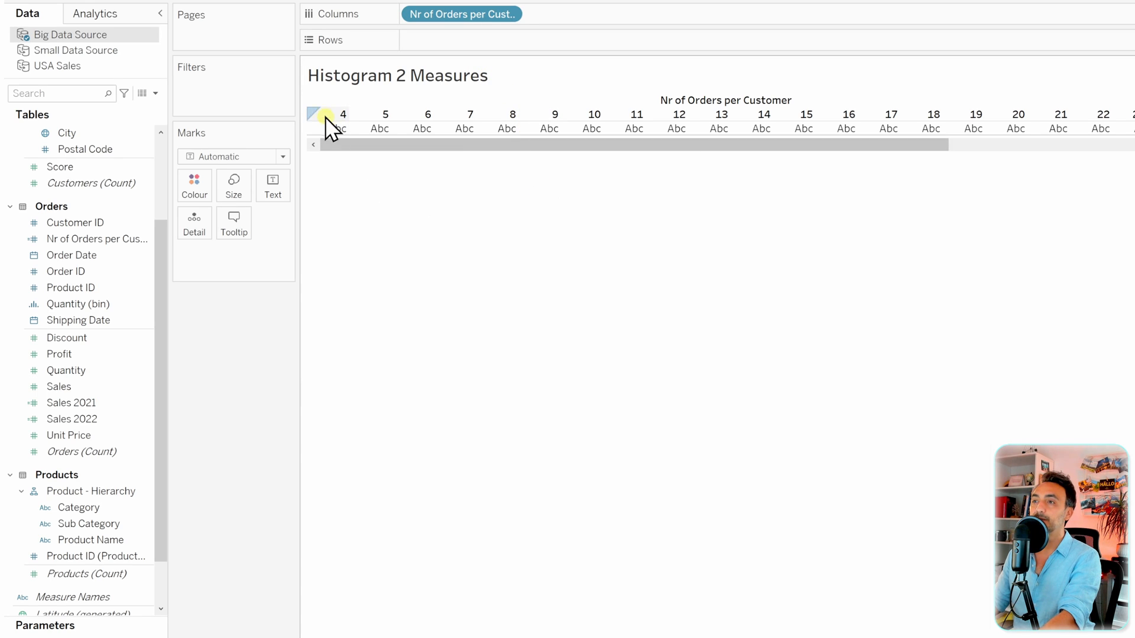
scroll(right, 3)
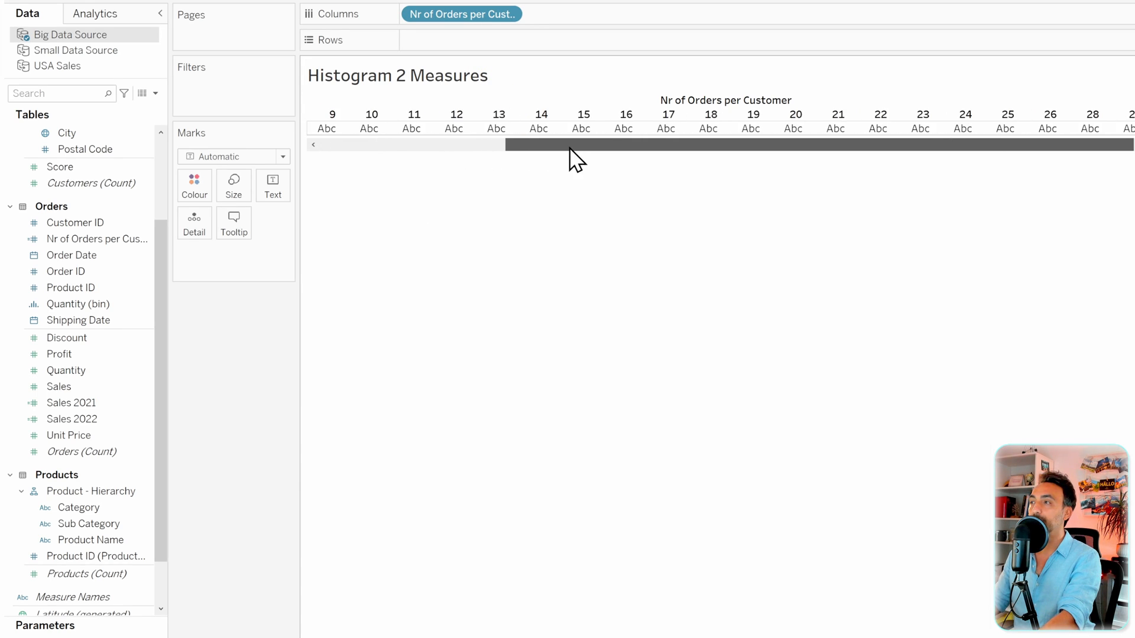
scroll(left, 3)
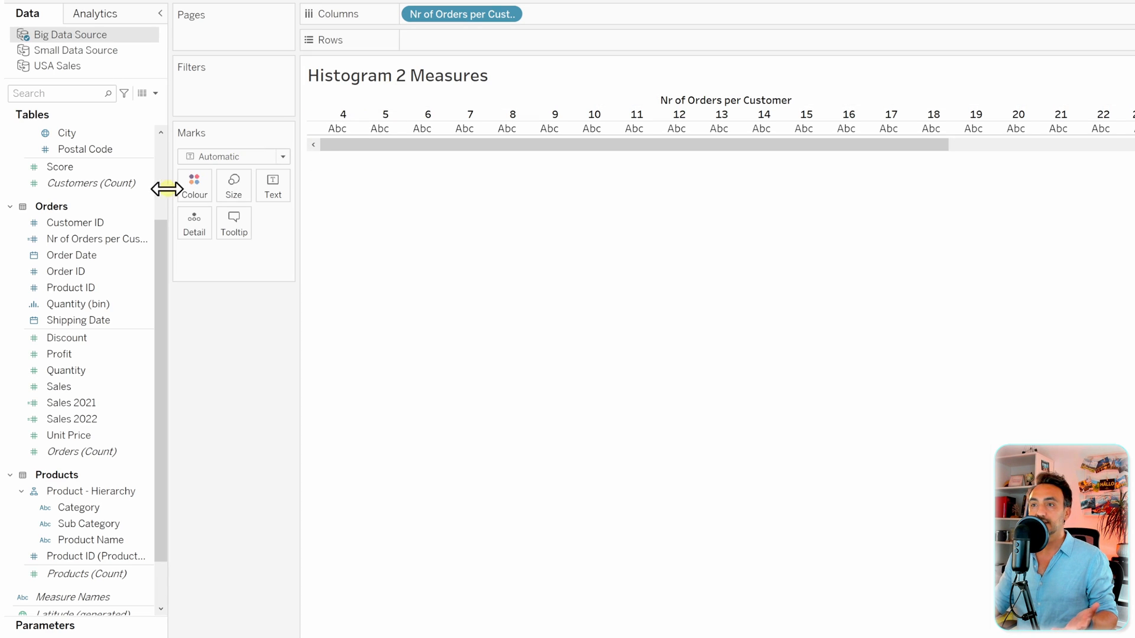
Step: Plot Customers (Count) on Rows as bars per order count and hide the mark labels
click(91, 183)
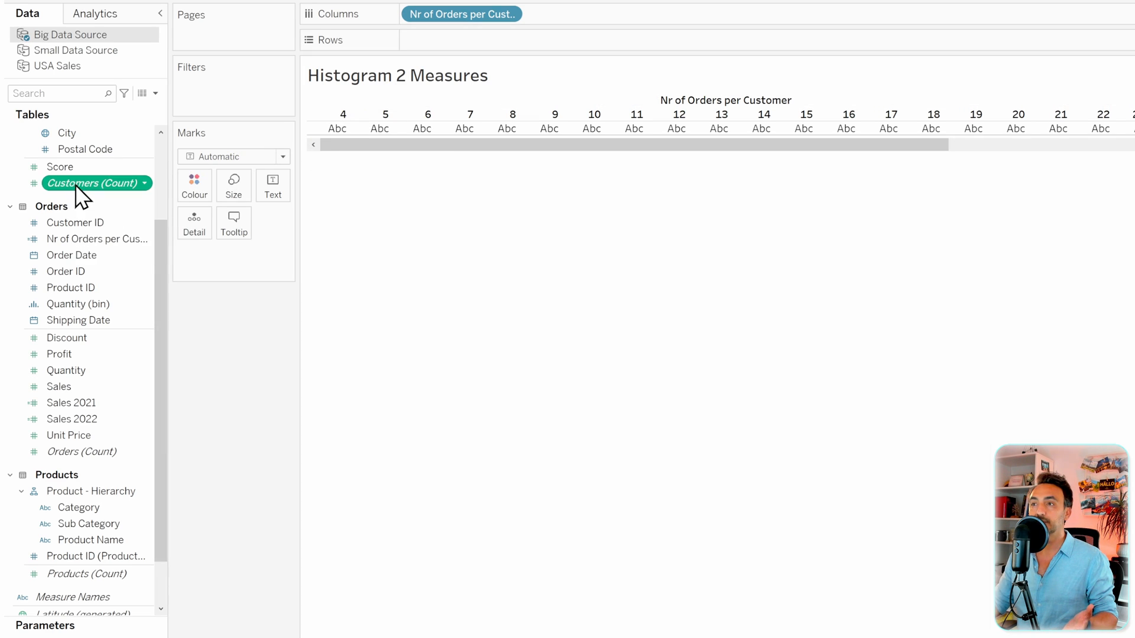
drag(89, 182, 461, 40)
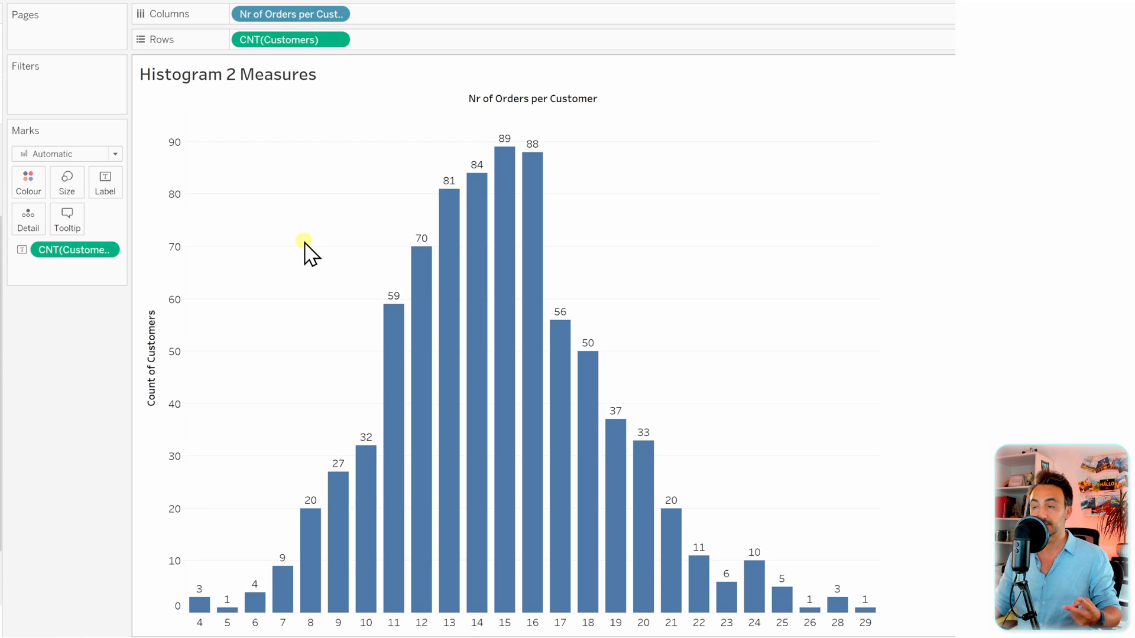
mouse_move(276, 289)
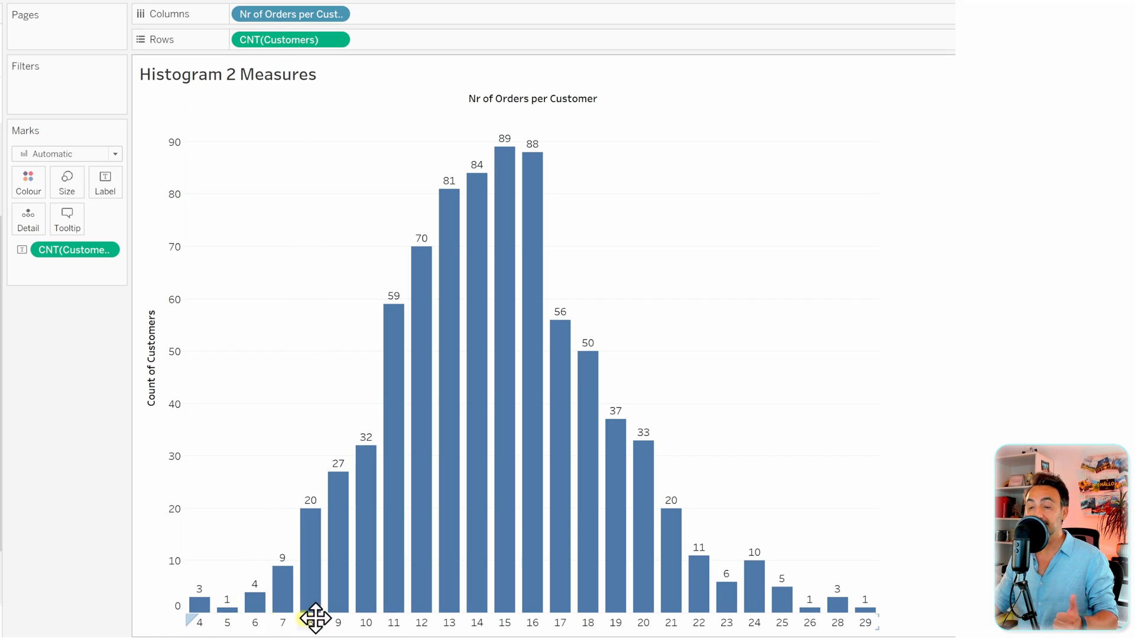
mouse_move(806, 424)
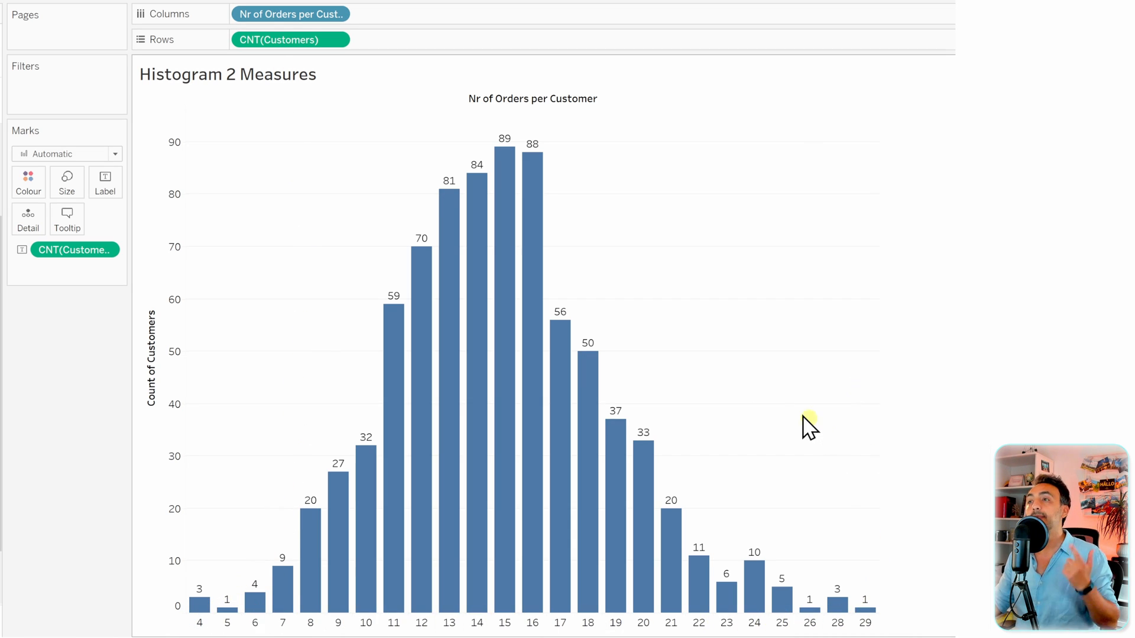
mouse_move(409, 311)
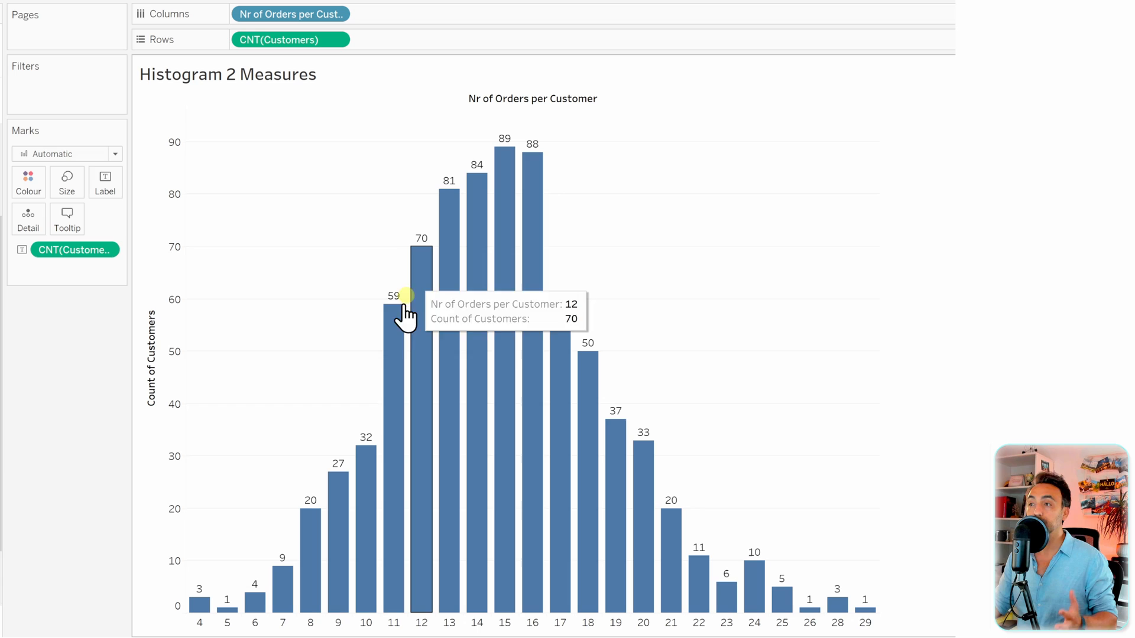
mouse_move(343, 263)
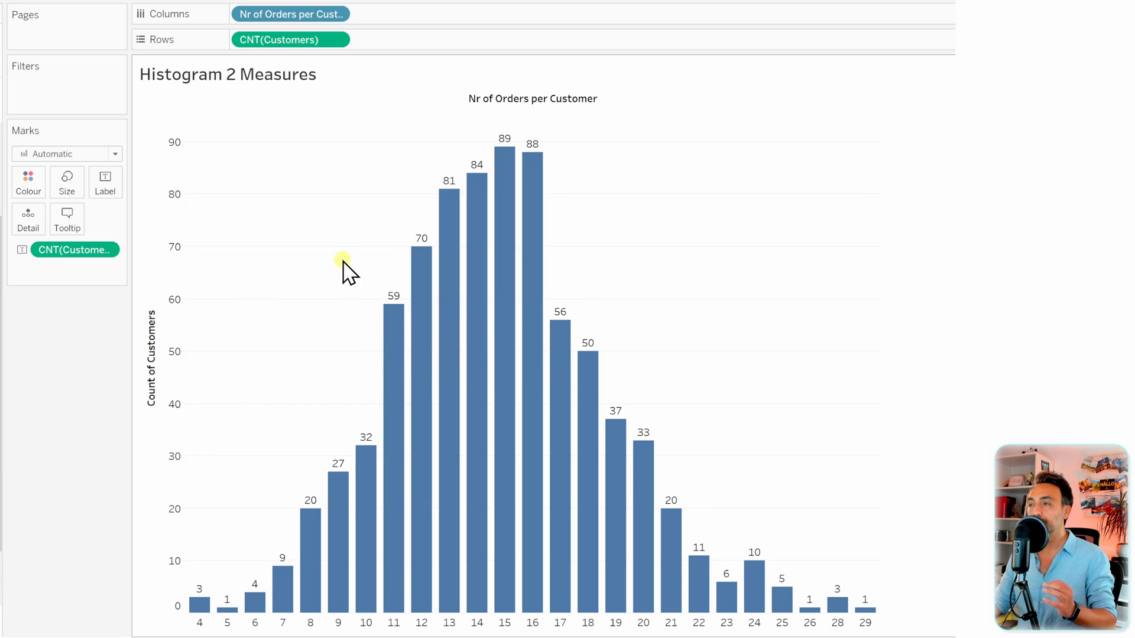
mouse_move(504, 279)
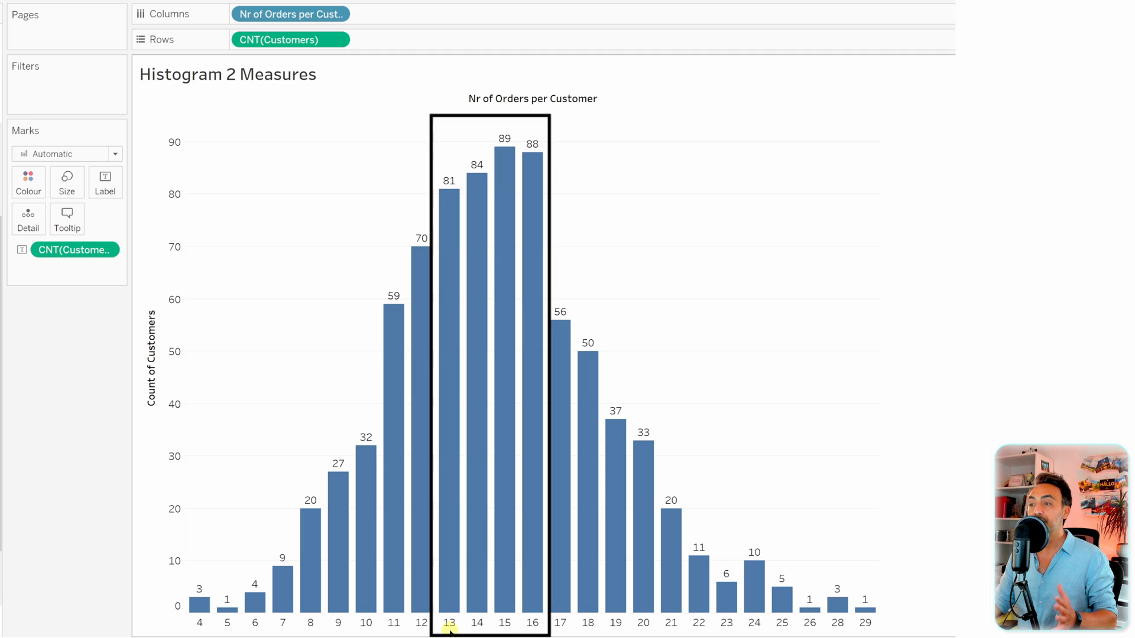
mouse_move(536, 627)
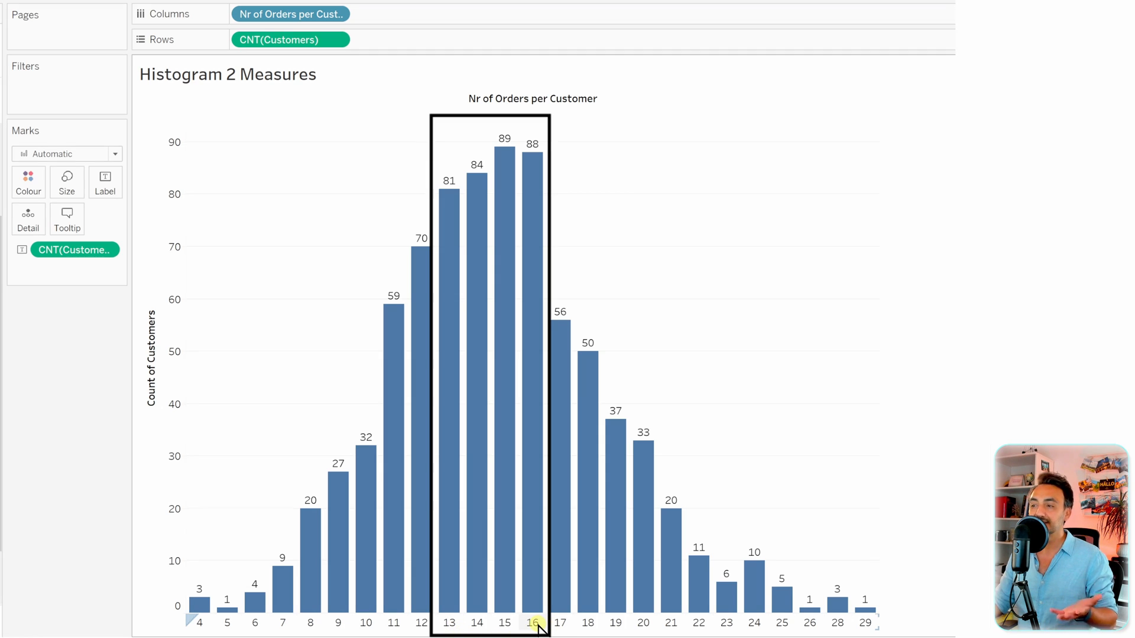
click(75, 249)
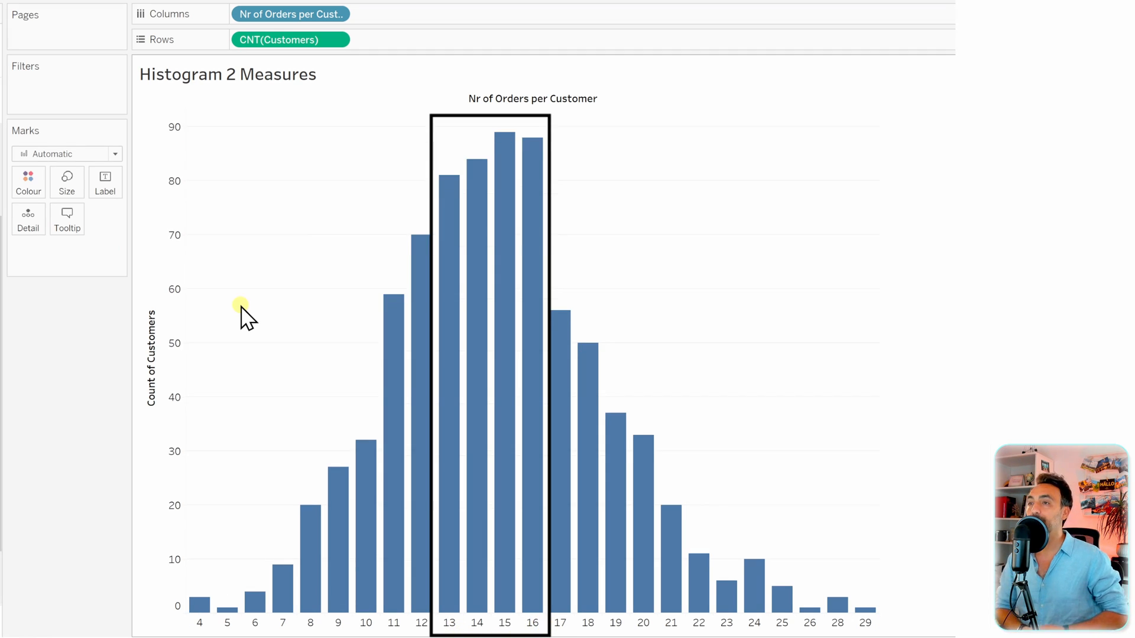